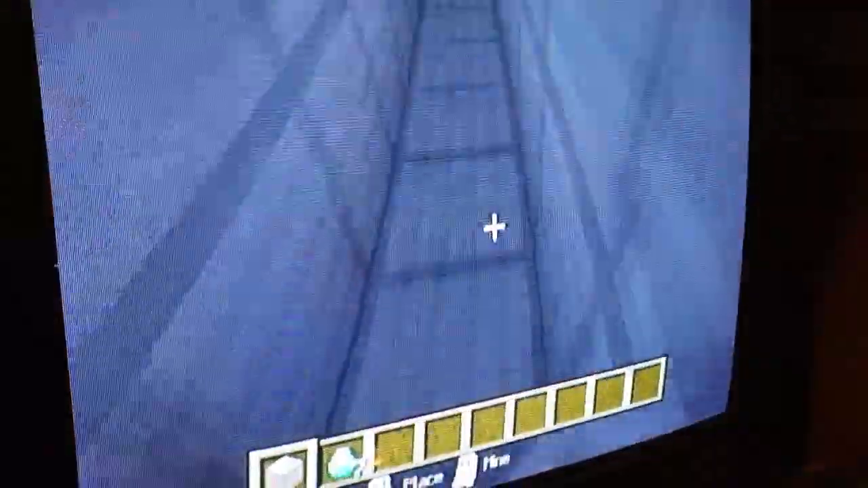
Load the hotbar with redstone dust, torch, repeater, lever and pressure plate from creative inventory.
key(e)
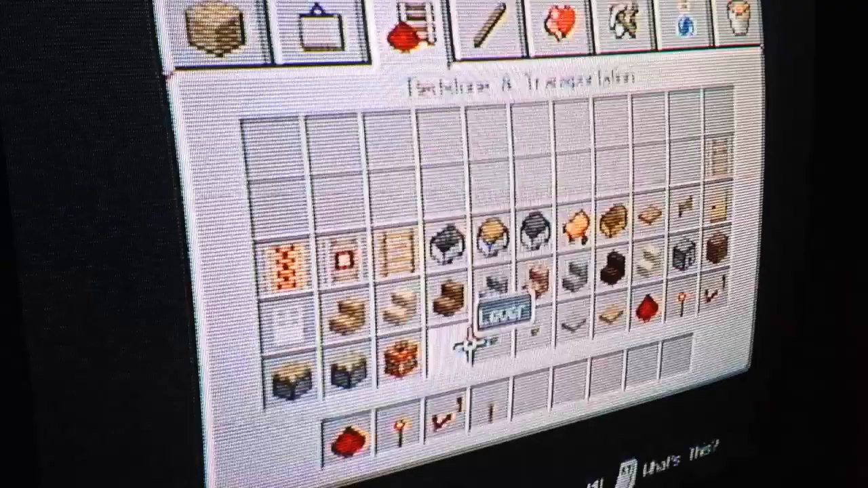
click(407, 27)
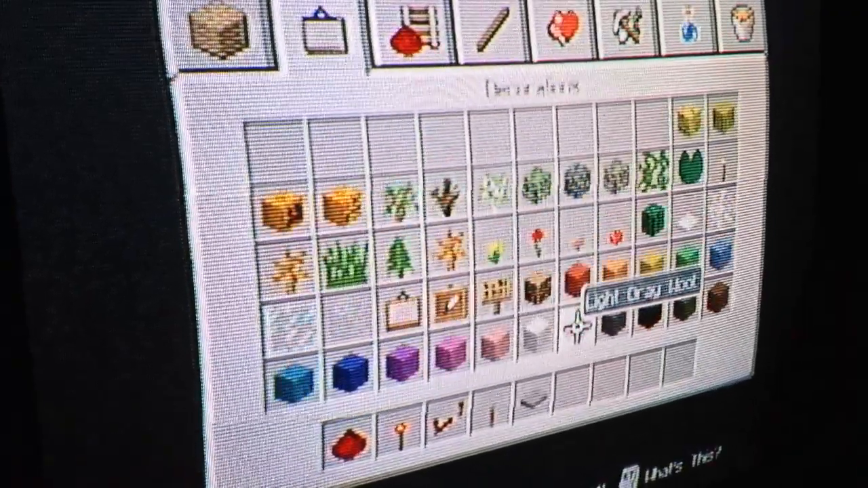